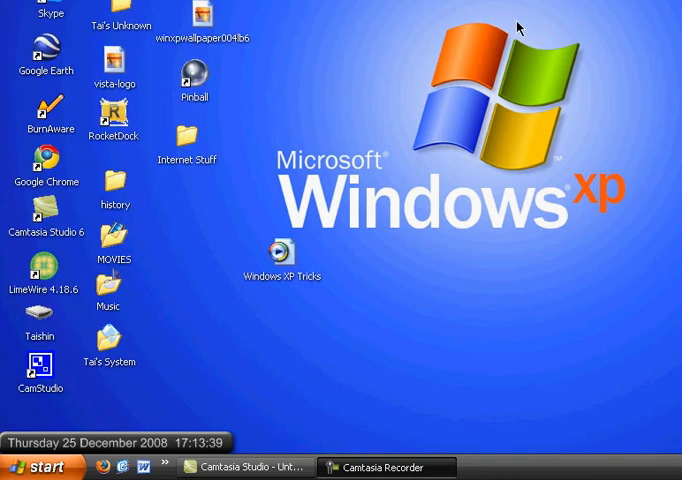
mouse_move(496, 70)
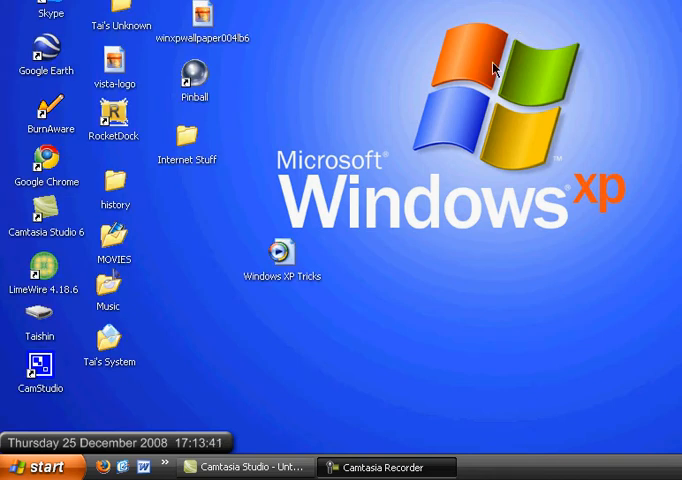
mouse_move(24, 48)
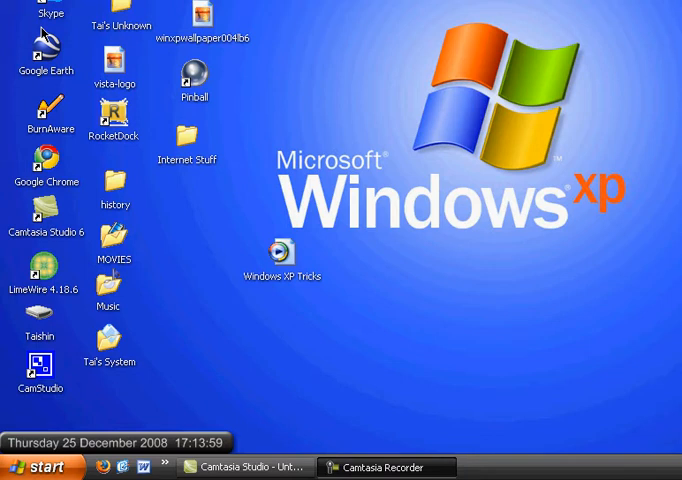
Run msconfig from Start > Run to launch the System Configuration Utility
left_click(40, 468)
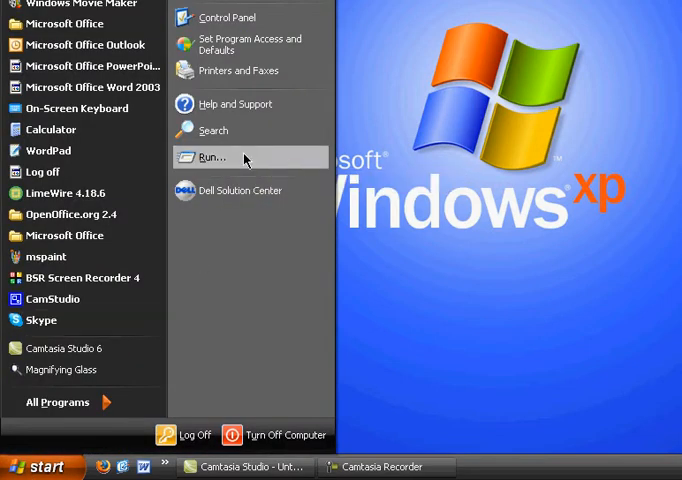
left_click(212, 156)
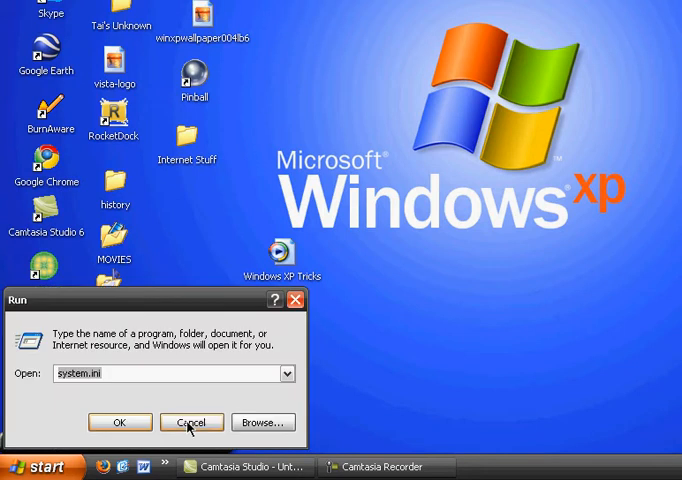
left_click(288, 372)
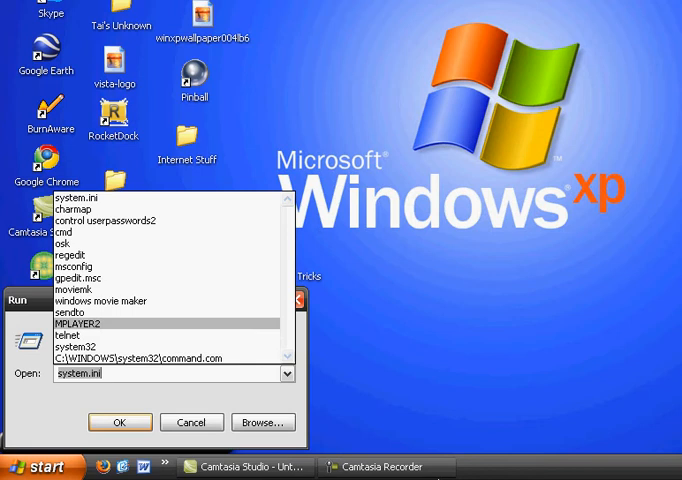
left_click(92, 272)
type("msc")
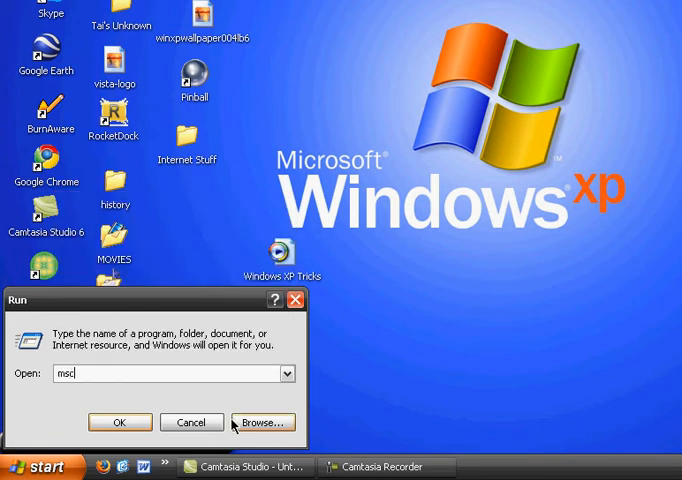
left_click(172, 420)
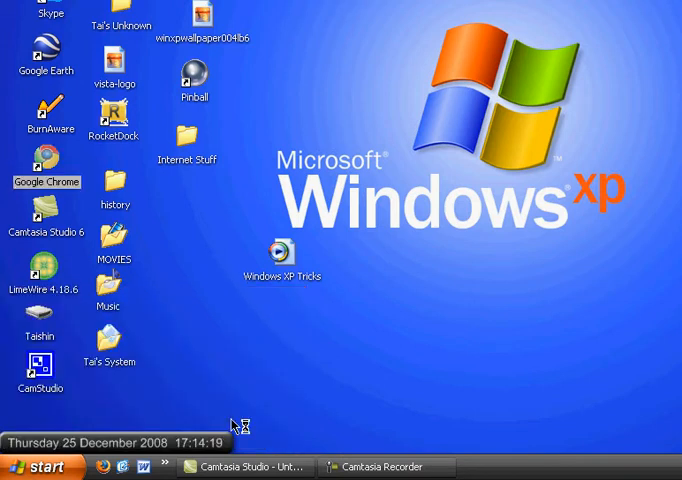
mouse_move(268, 238)
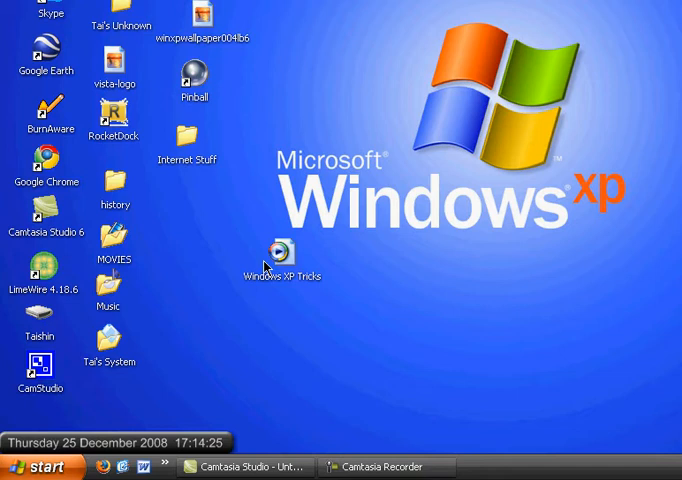
mouse_move(330, 252)
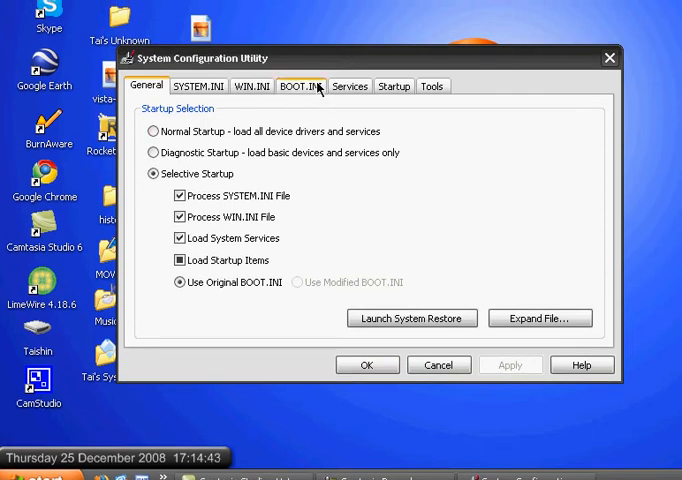
Move through the BOOT.INI and Services tabs to the Startup list of launch-at-startup programs
left_click(300, 86)
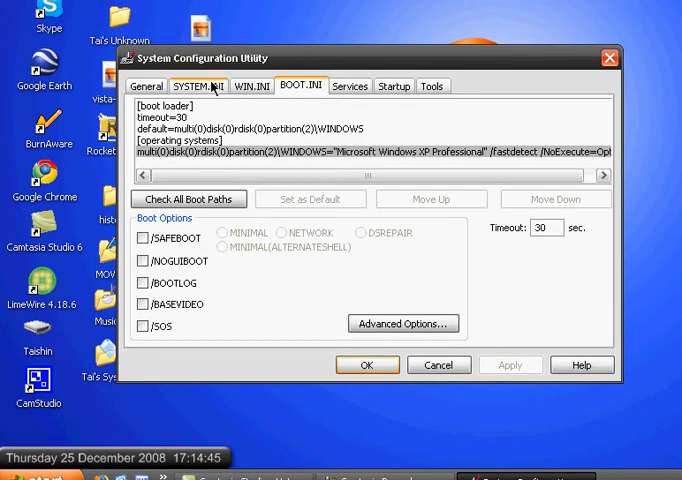
left_click(348, 86)
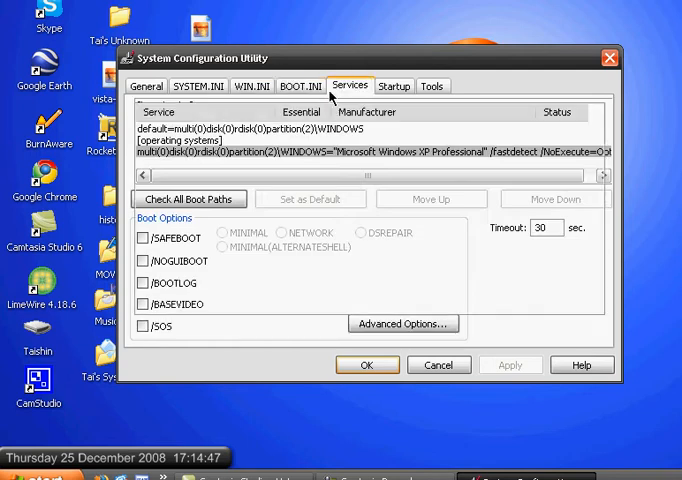
left_click(348, 84)
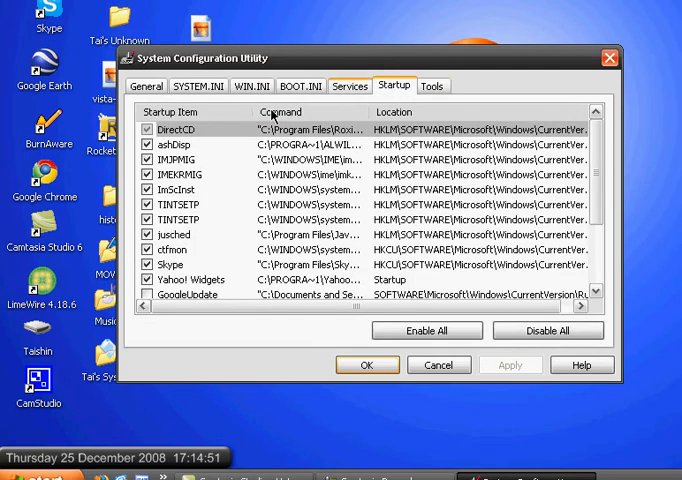
scroll("down", 3)
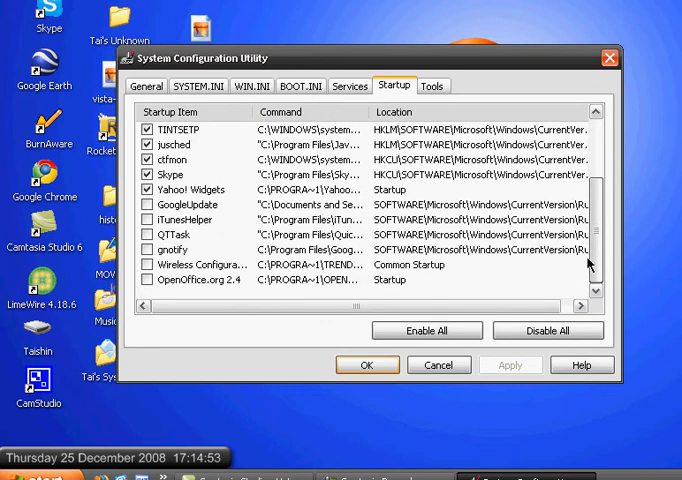
scroll("up", 3)
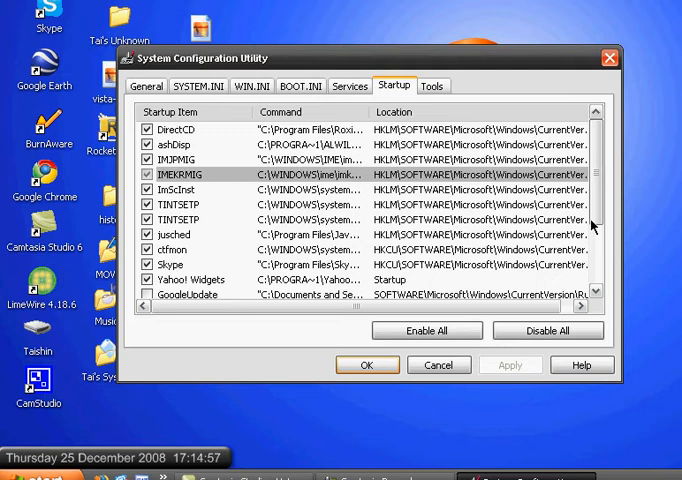
mouse_move(544, 120)
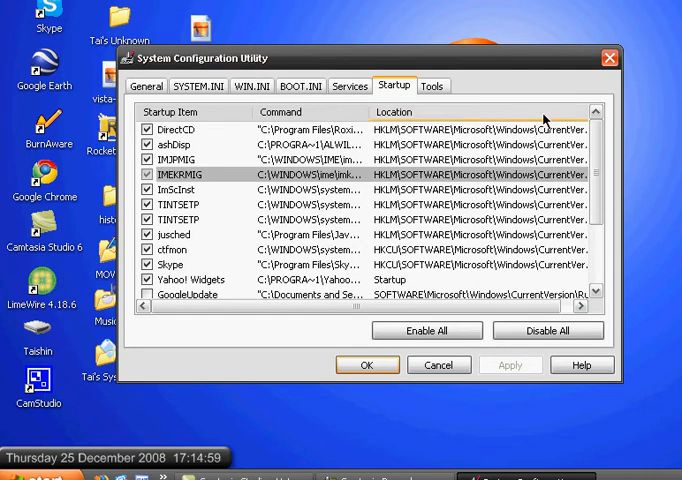
Scroll through the Startup entries to review them, leaving all enabled
left_click(180, 132)
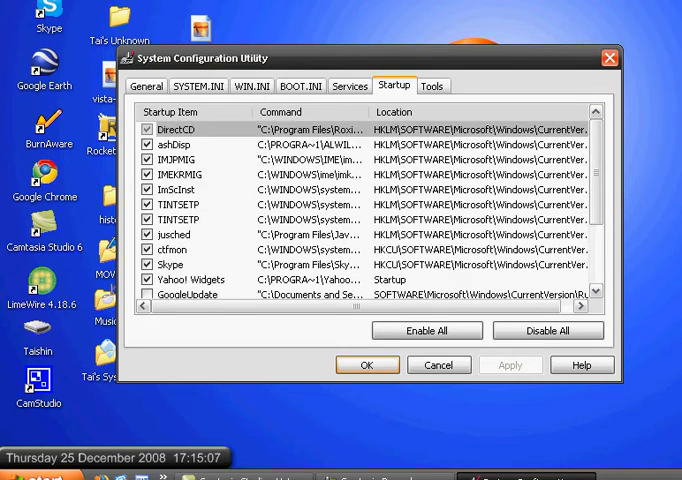
scroll("down", 3)
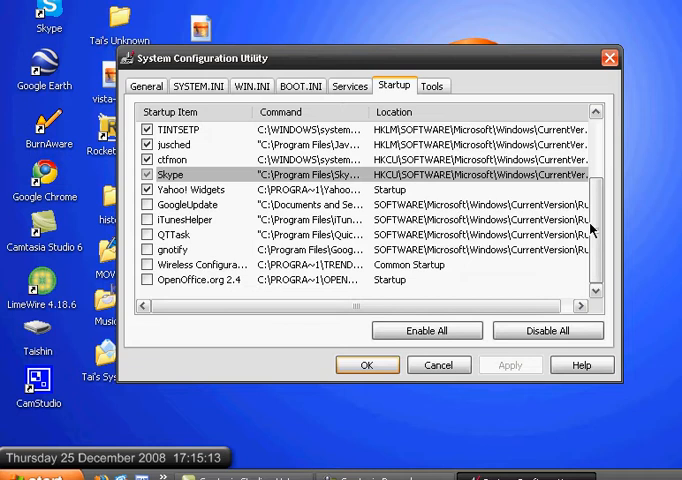
scroll("up", 3)
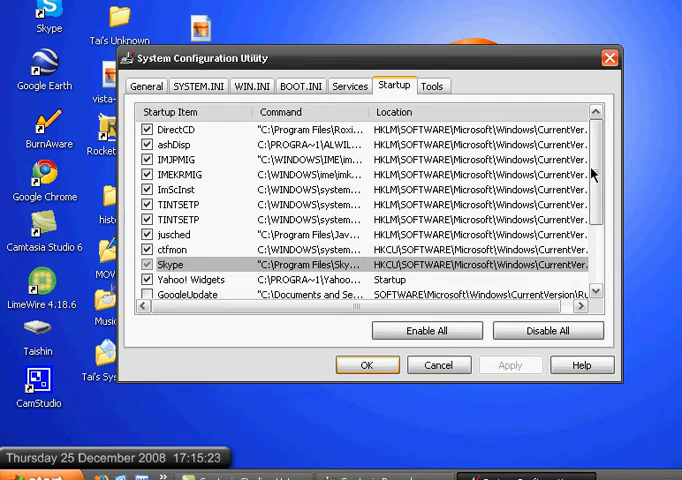
scroll("down", 3)
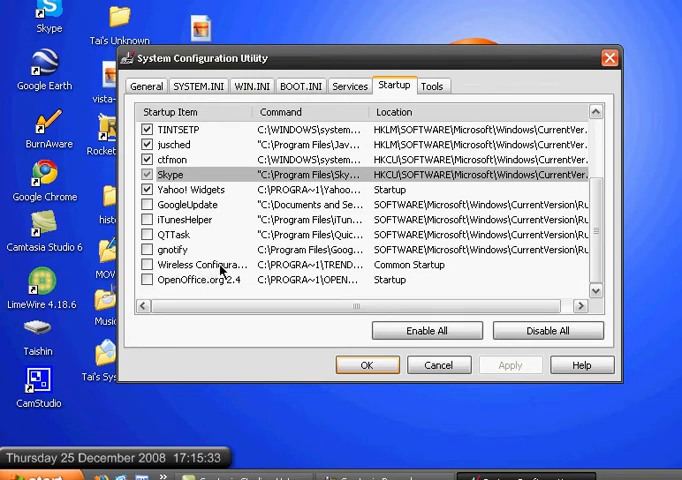
left_click(152, 250)
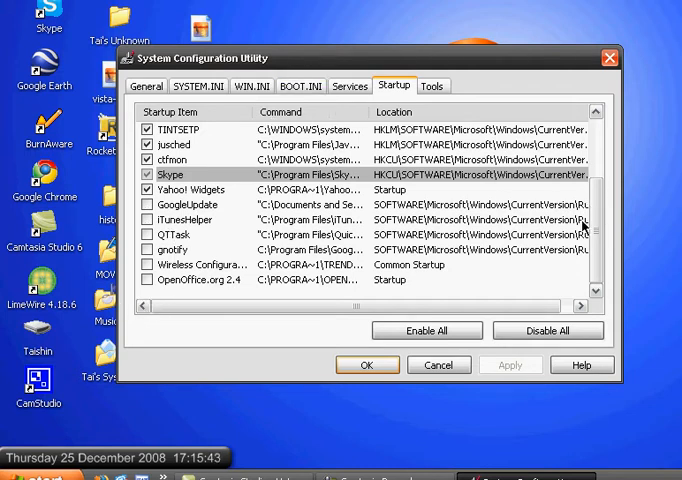
left_click(152, 204)
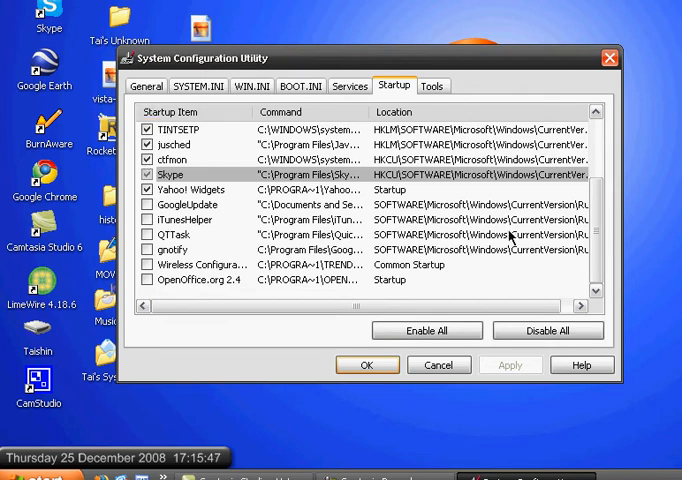
mouse_move(242, 170)
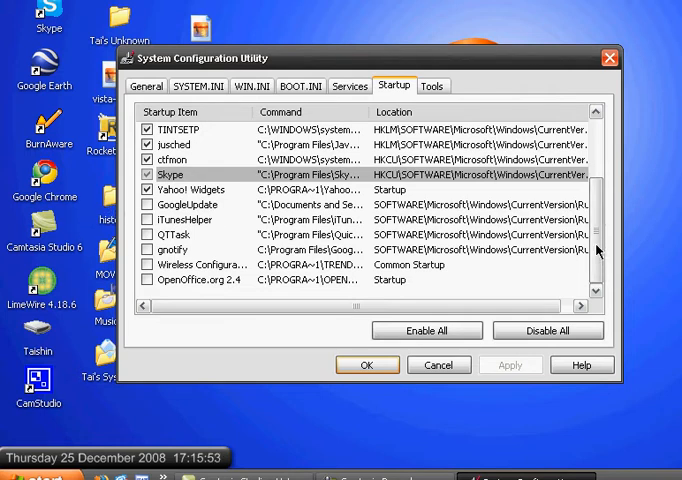
scroll("up", 3)
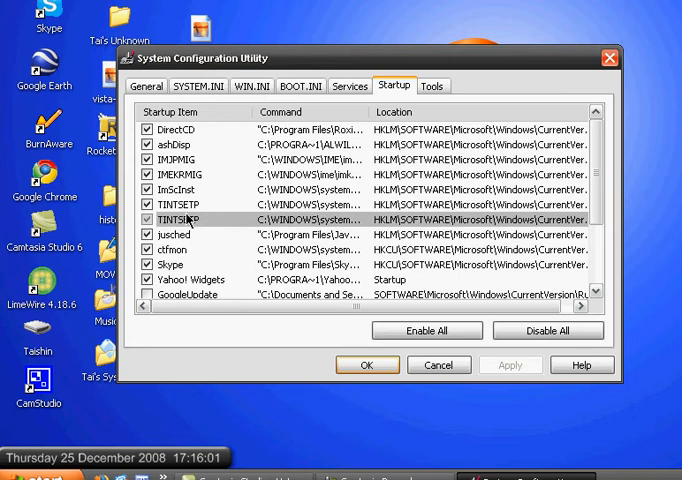
mouse_move(208, 234)
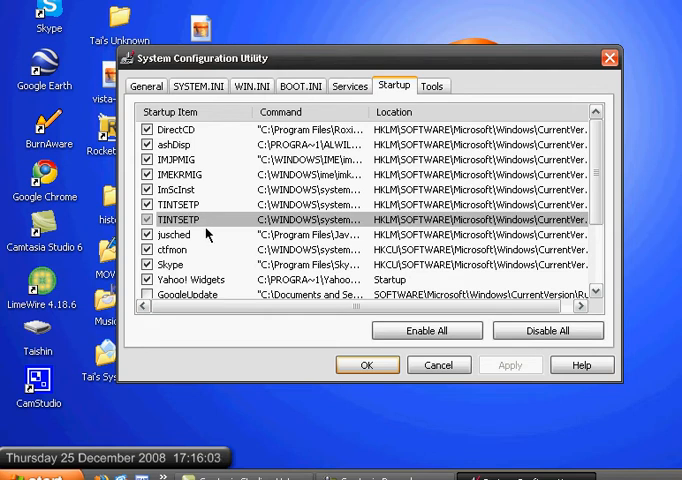
mouse_move(144, 216)
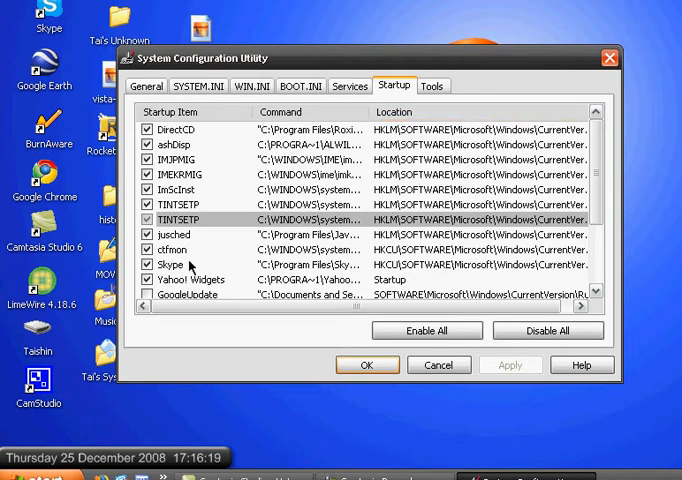
mouse_move(450, 62)
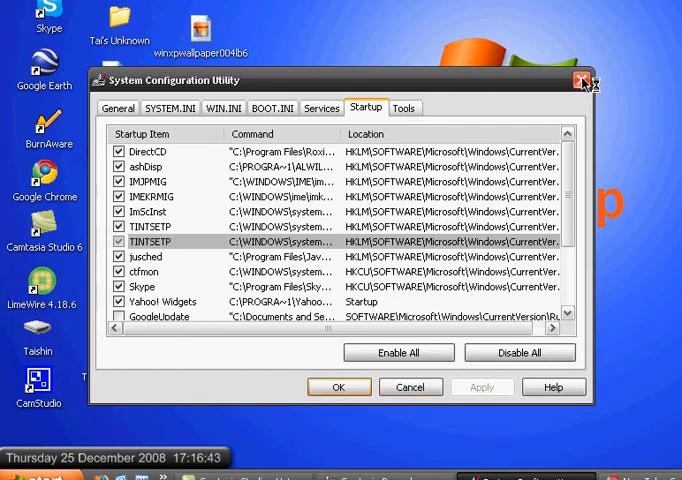
Close msconfig and browse Start > All Programs toward Accessories > System Tools for Disk Cleanup
left_click(584, 82)
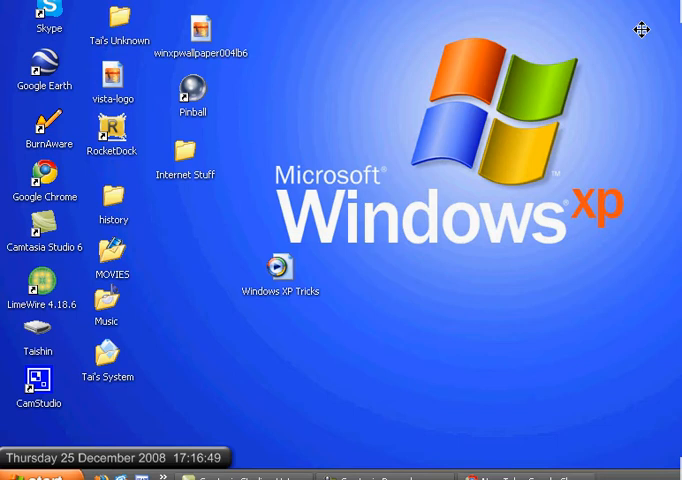
left_click(36, 466)
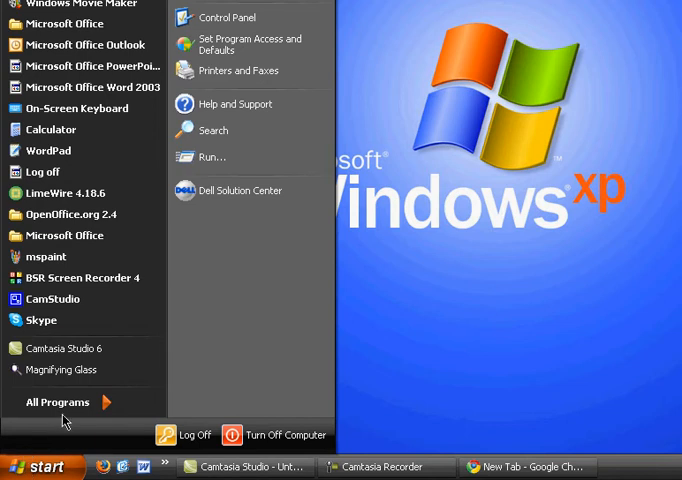
left_click(58, 402)
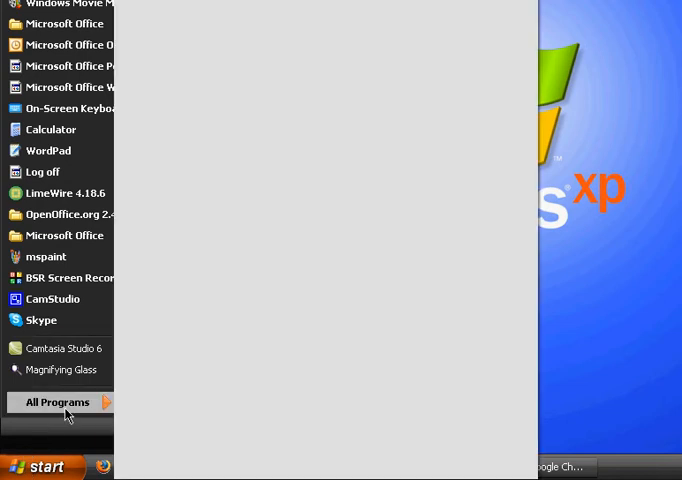
left_click(56, 400)
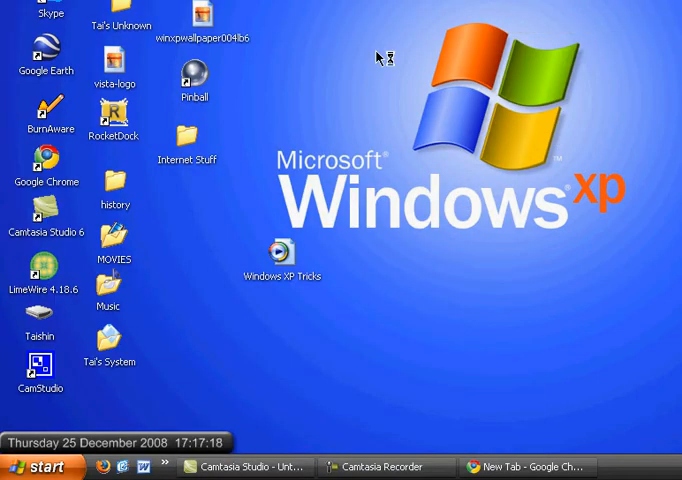
mouse_move(262, 476)
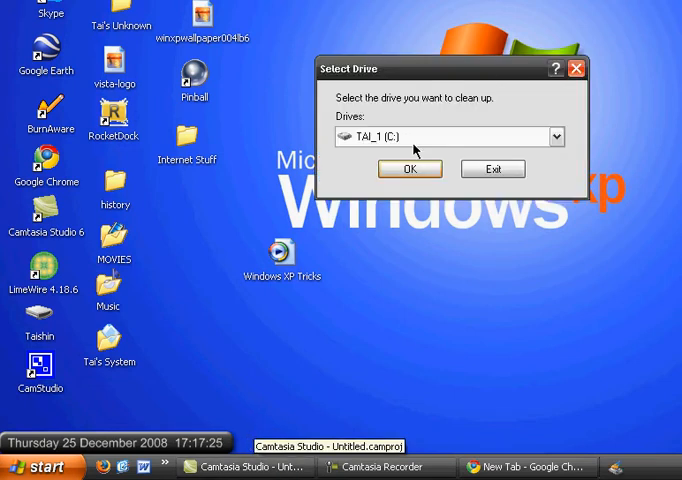
mouse_move(476, 212)
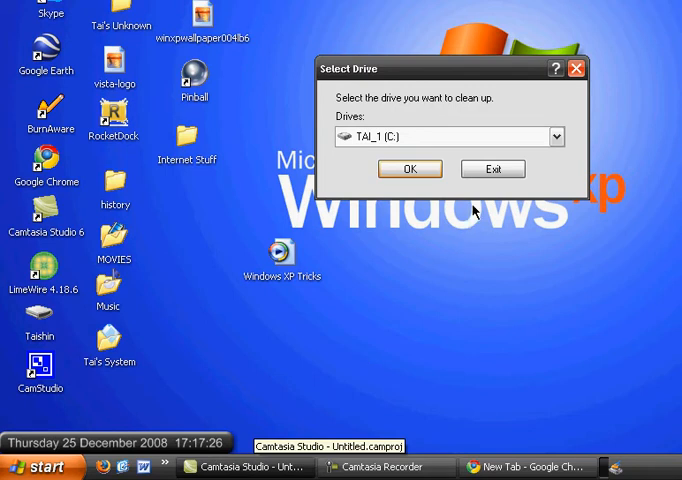
Confirm drive TAL_1 (C:) in the Select Drive dialog so Disk Cleanup starts scanning it
left_click(556, 136)
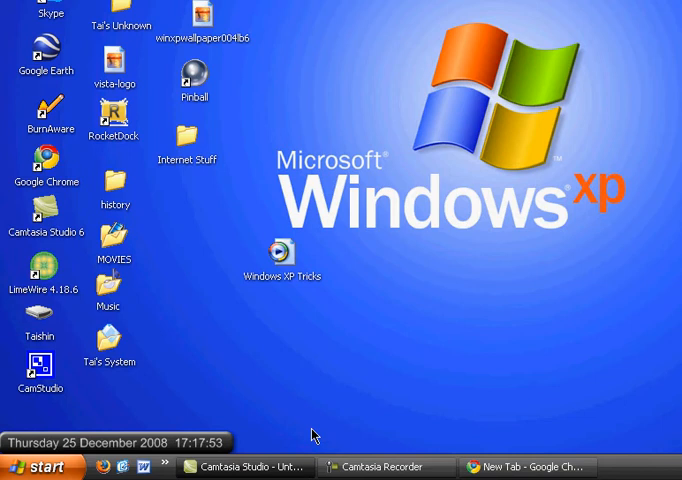
mouse_move(338, 256)
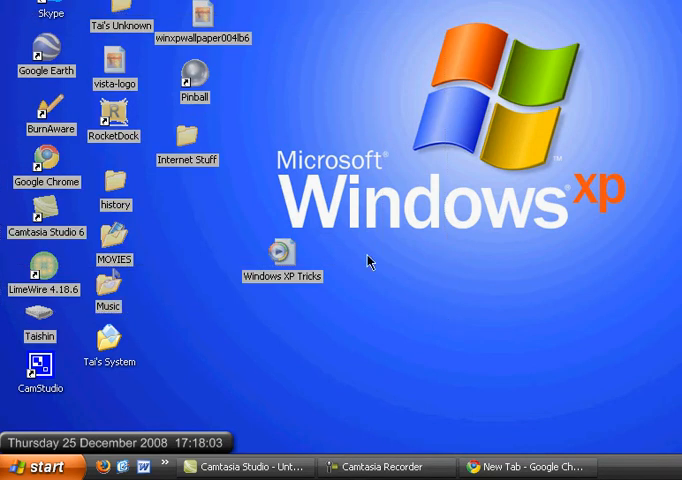
mouse_move(136, 312)
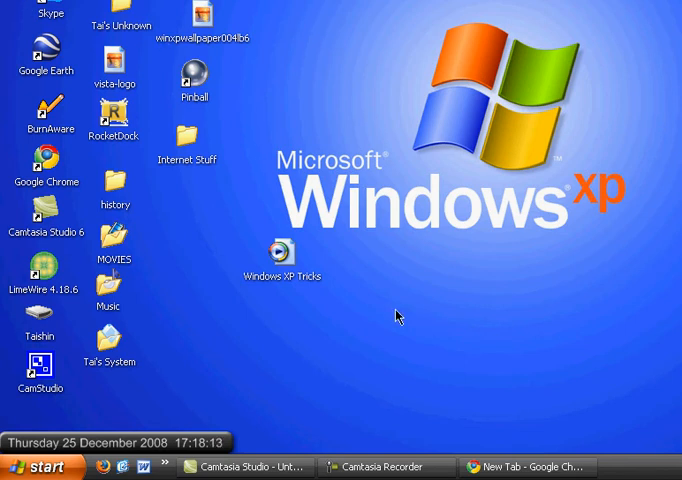
mouse_move(234, 136)
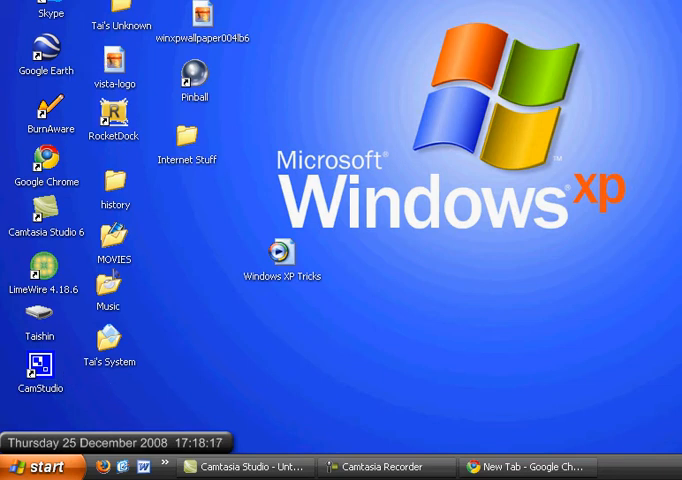
mouse_move(186, 116)
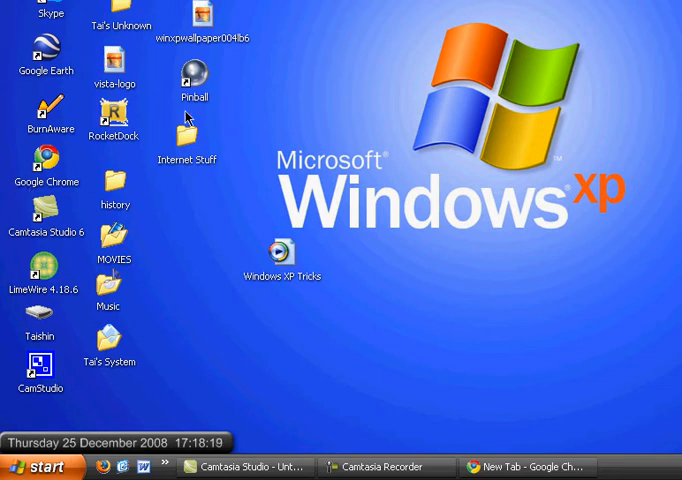
mouse_move(96, 196)
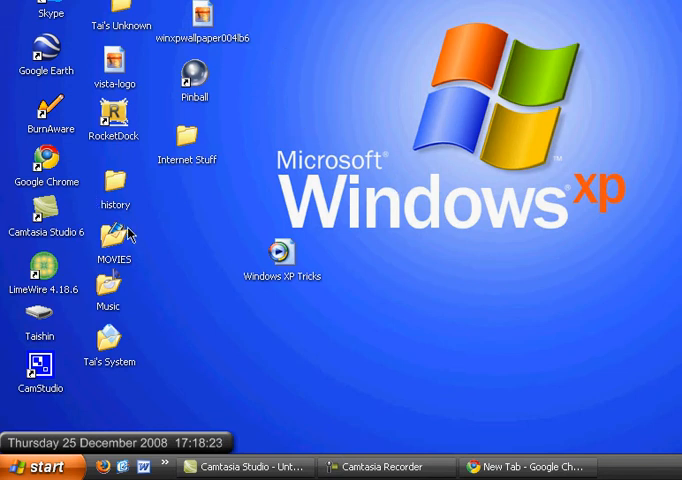
mouse_move(310, 220)
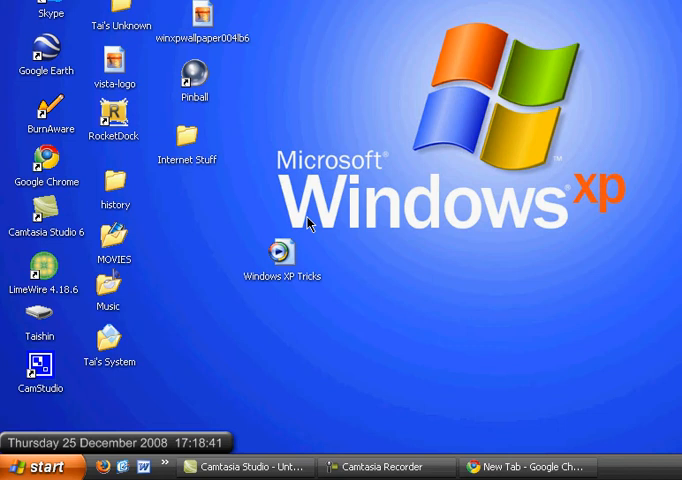
mouse_move(578, 192)
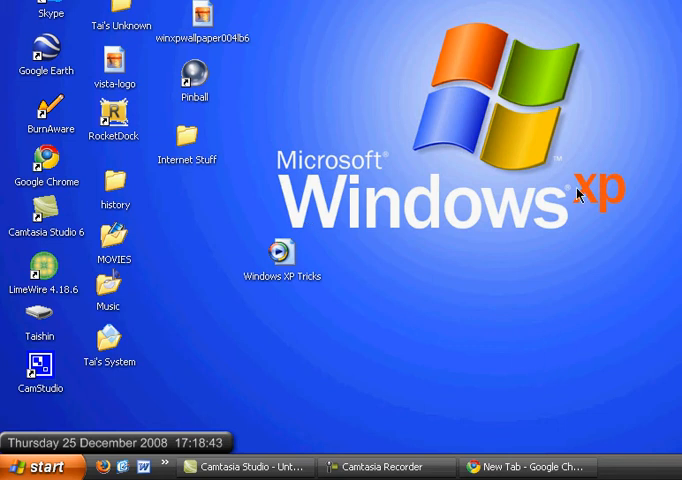
mouse_move(580, 192)
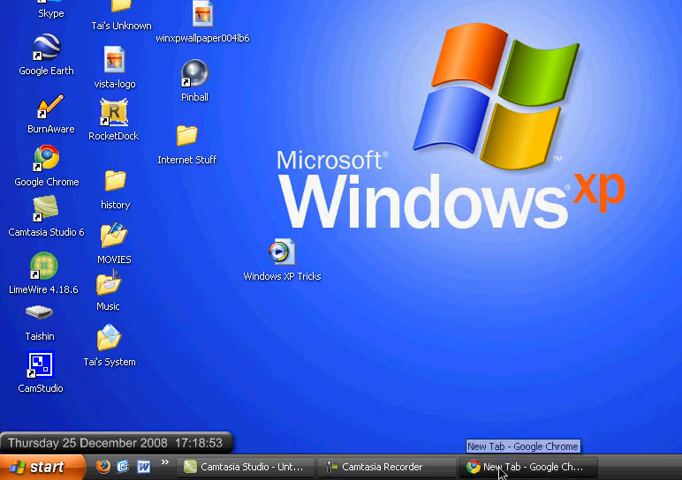
mouse_move(144, 54)
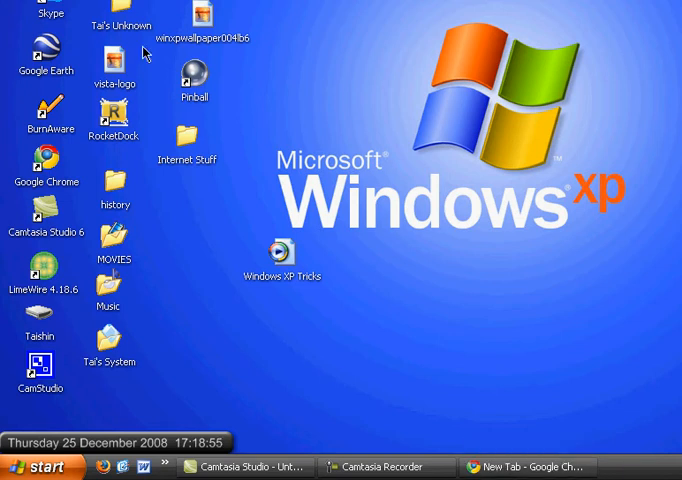
mouse_move(234, 104)
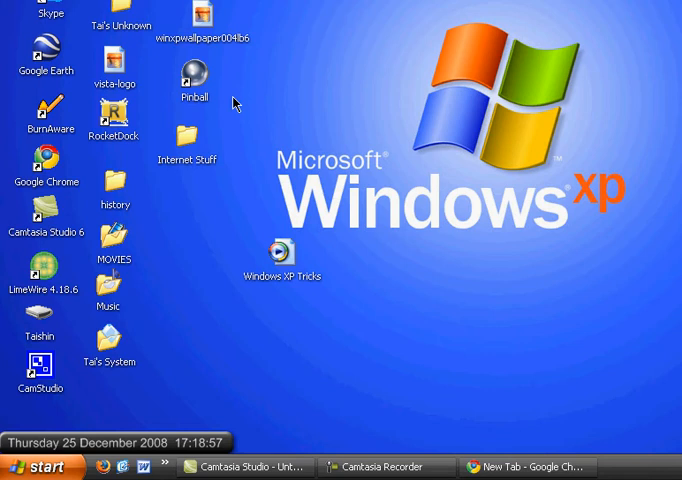
mouse_move(170, 196)
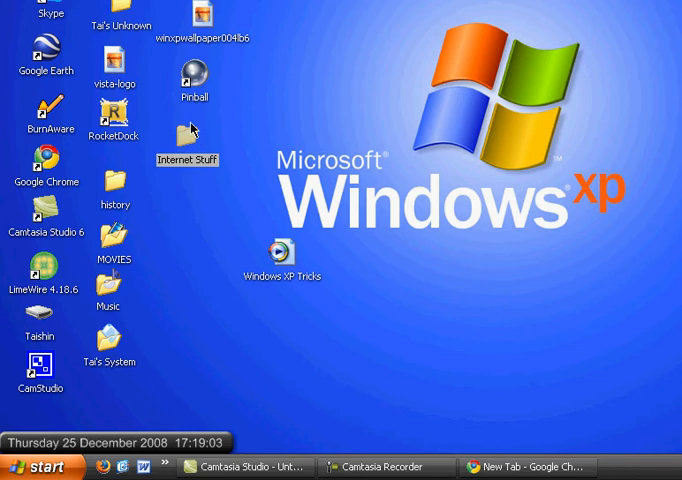
mouse_move(288, 160)
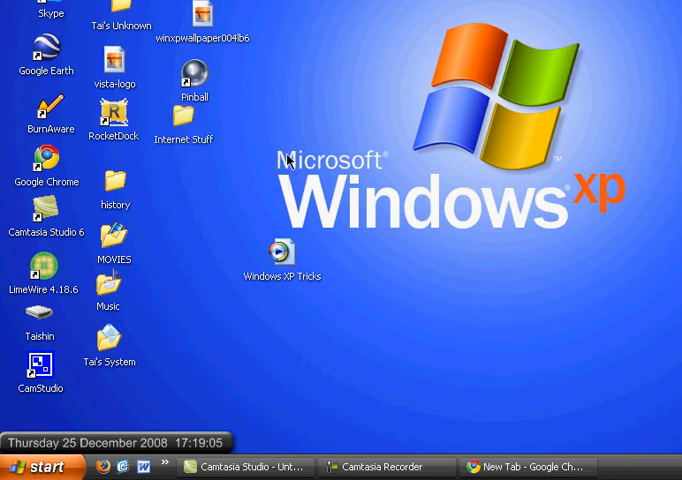
mouse_move(160, 136)
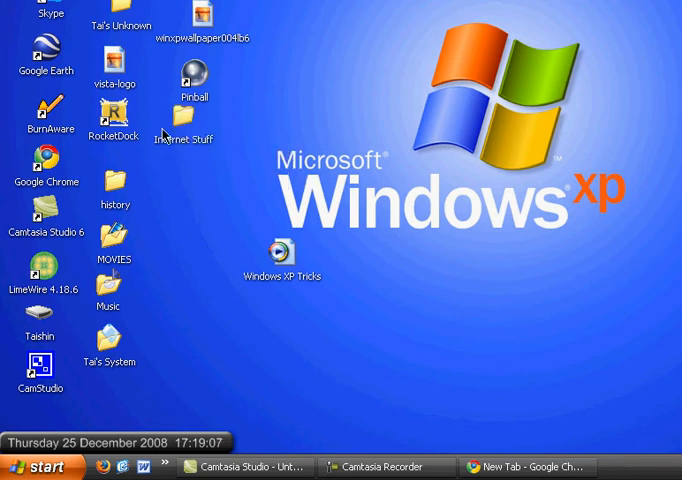
mouse_move(198, 126)
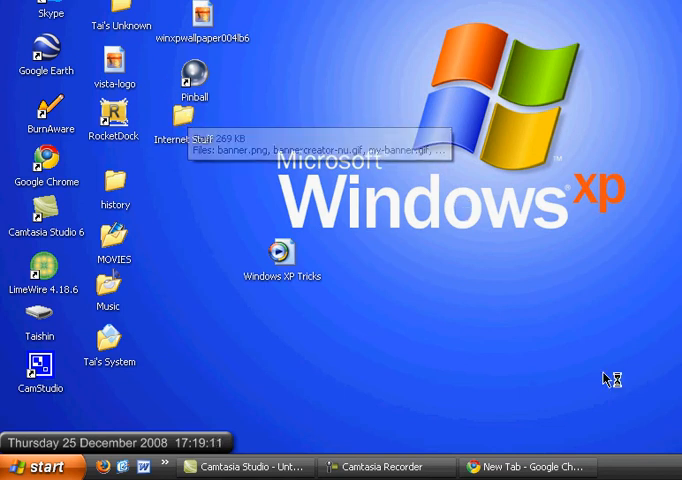
mouse_move(610, 380)
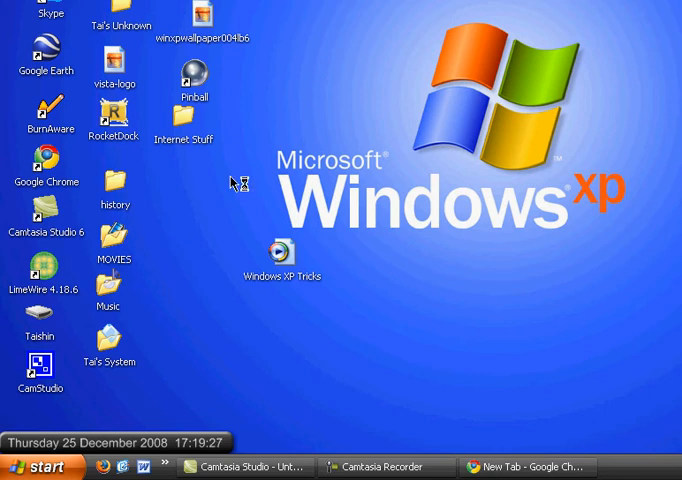
mouse_move(104, 70)
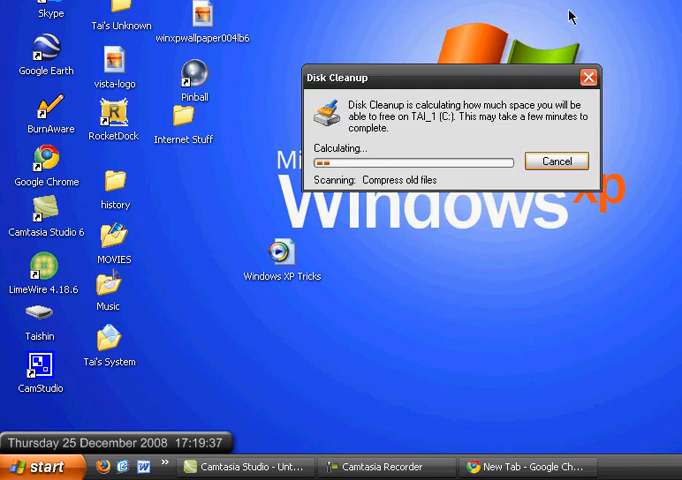
mouse_move(304, 244)
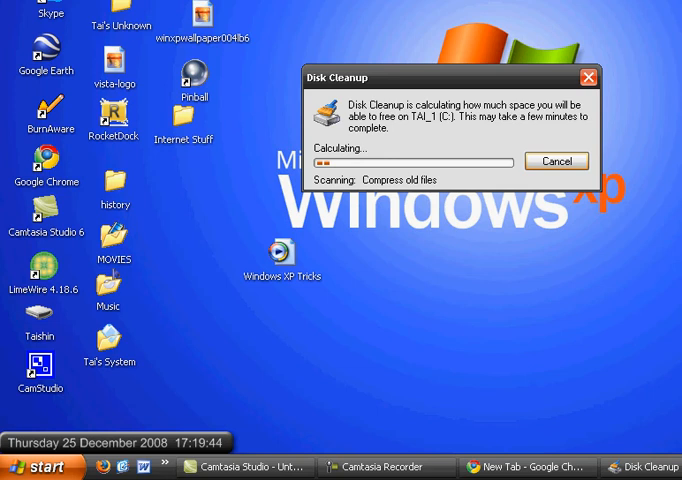
mouse_move(416, 18)
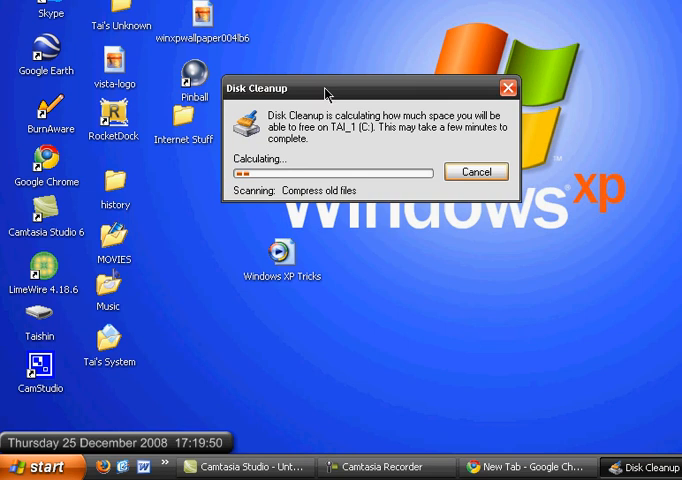
Drag the Disk Cleanup progress window aside while it calculates freeable space on C:
left_click_drag(260, 88, 88, 328)
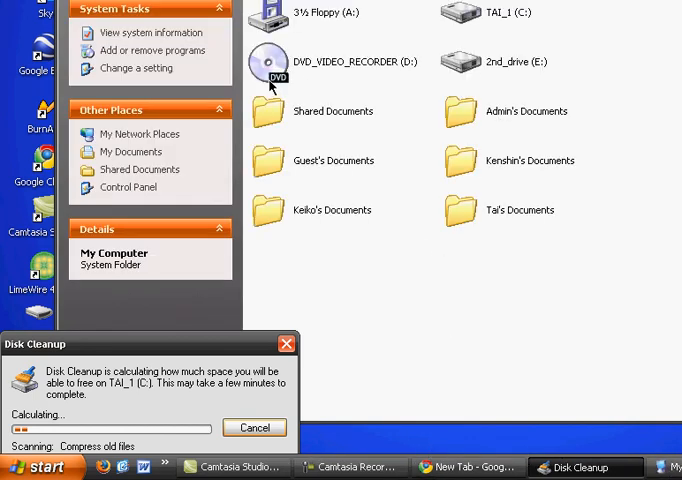
mouse_move(292, 56)
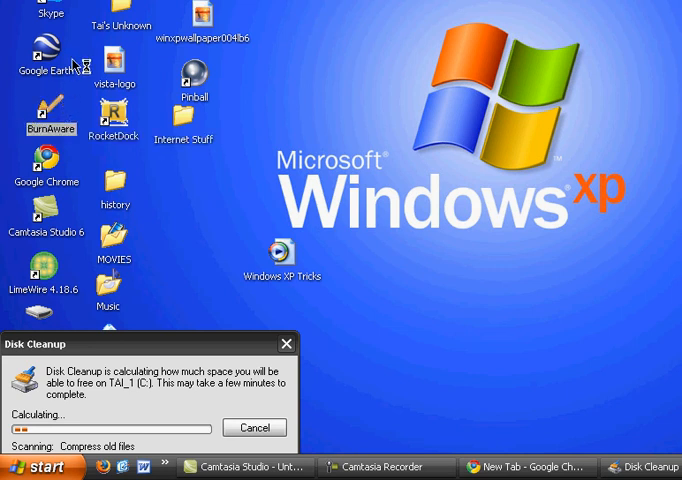
mouse_move(48, 164)
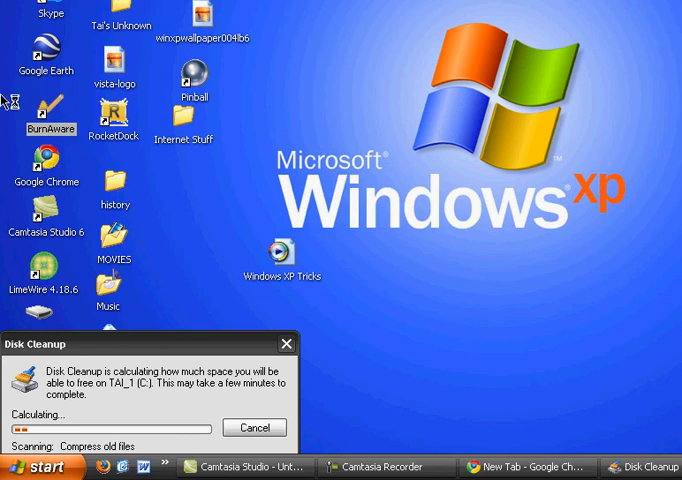
mouse_move(68, 148)
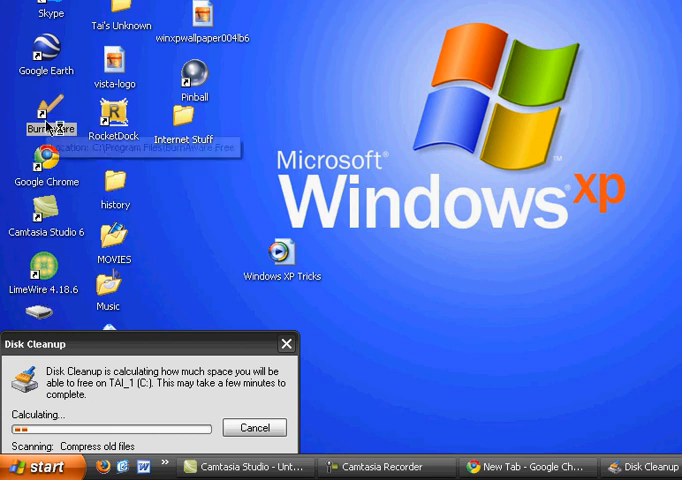
mouse_move(100, 136)
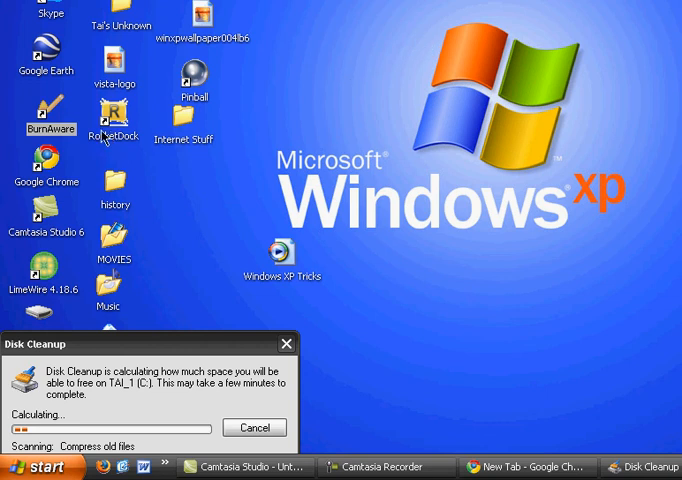
mouse_move(138, 236)
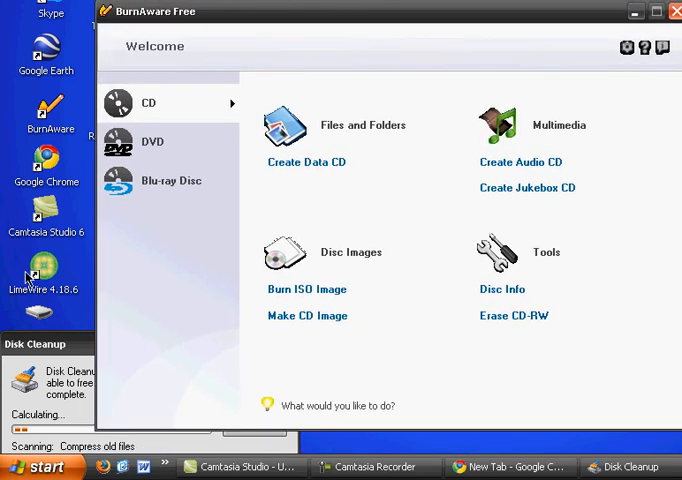
Select the DVD category to list data DVD, DVD image and DVD-Video tasks
left_click(152, 140)
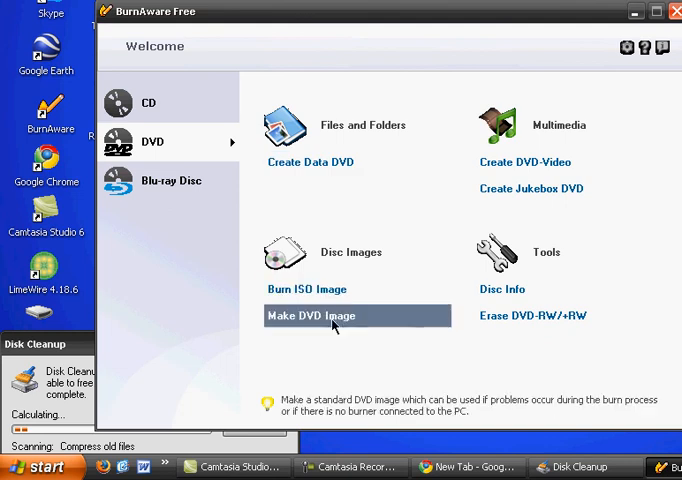
mouse_move(336, 162)
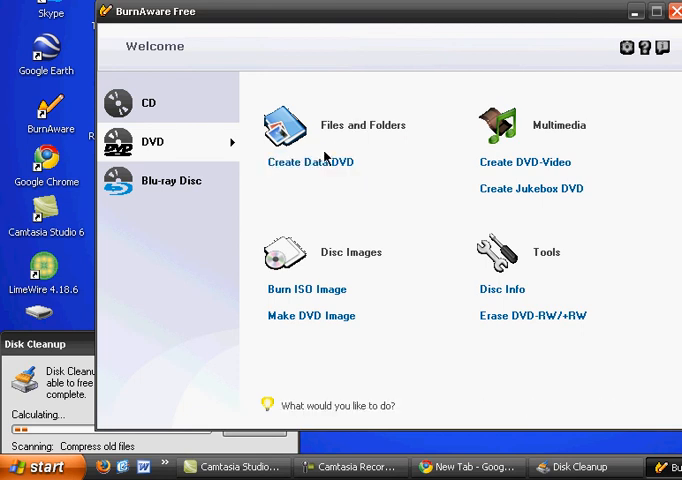
mouse_move(324, 184)
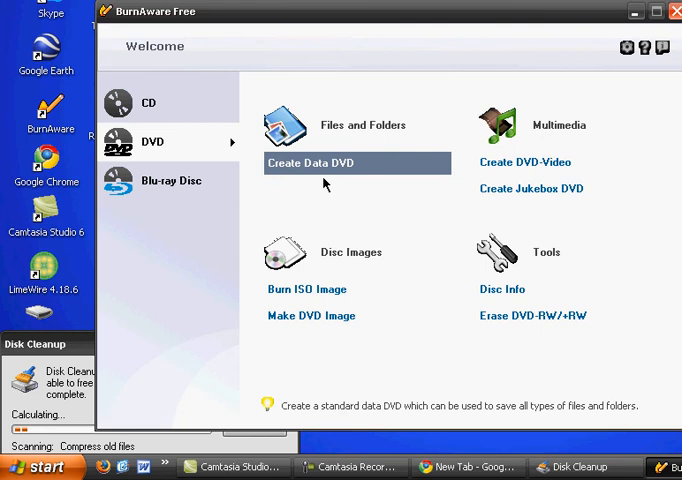
mouse_move(304, 144)
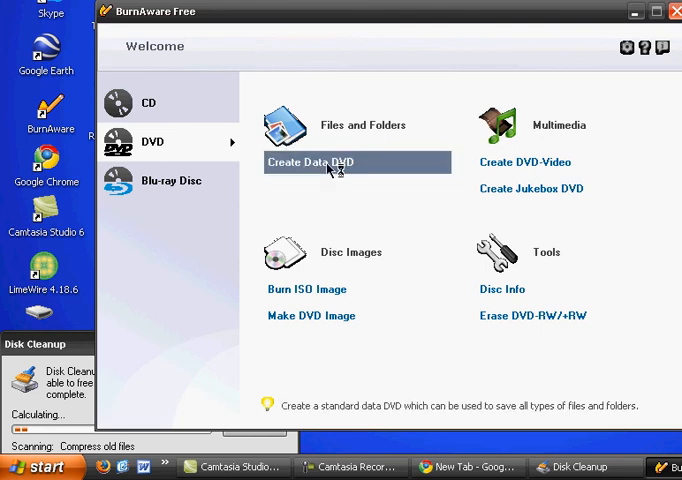
mouse_move(358, 244)
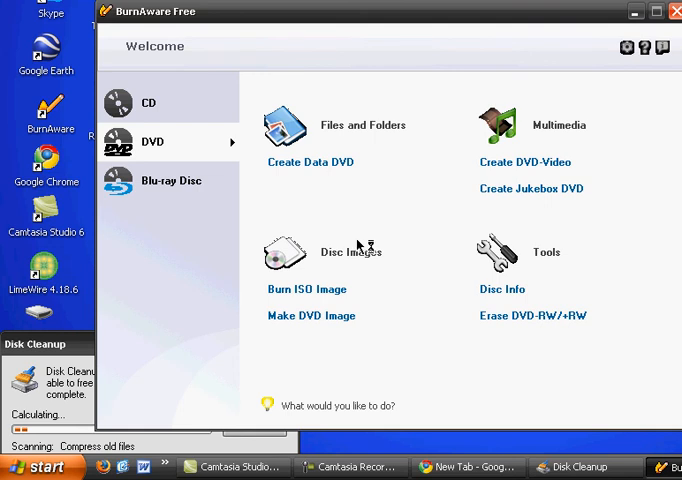
mouse_move(356, 238)
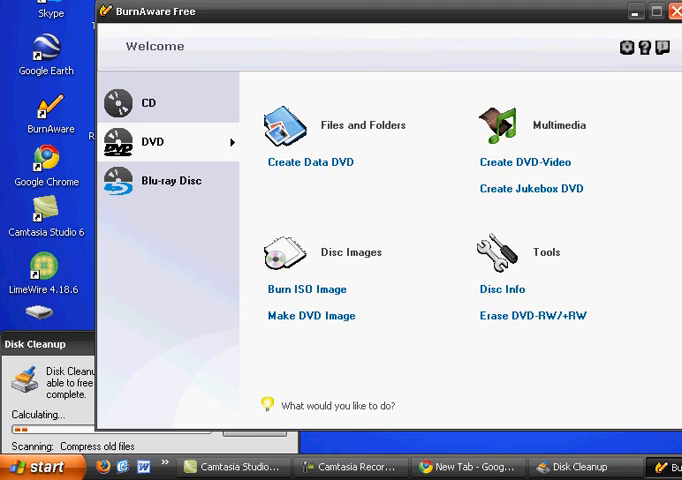
mouse_move(258, 20)
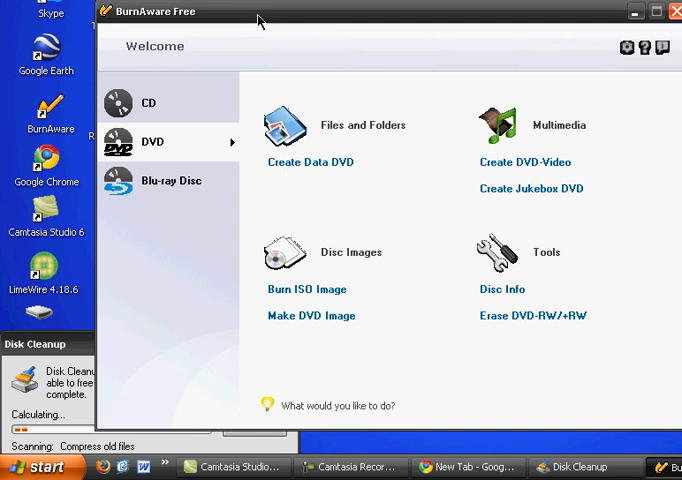